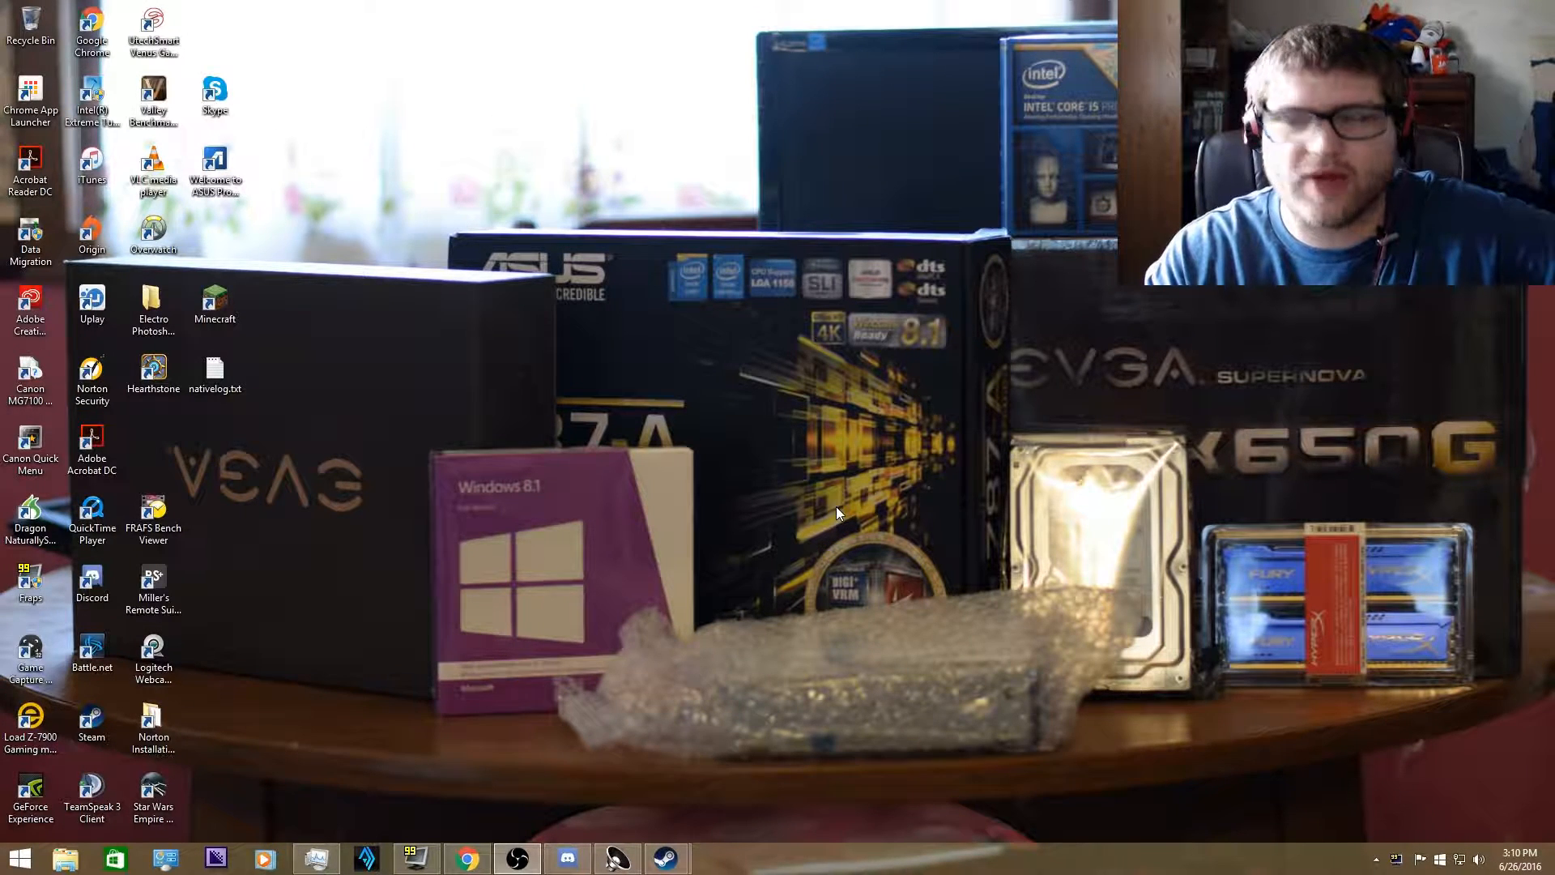
mouse_move(843, 520)
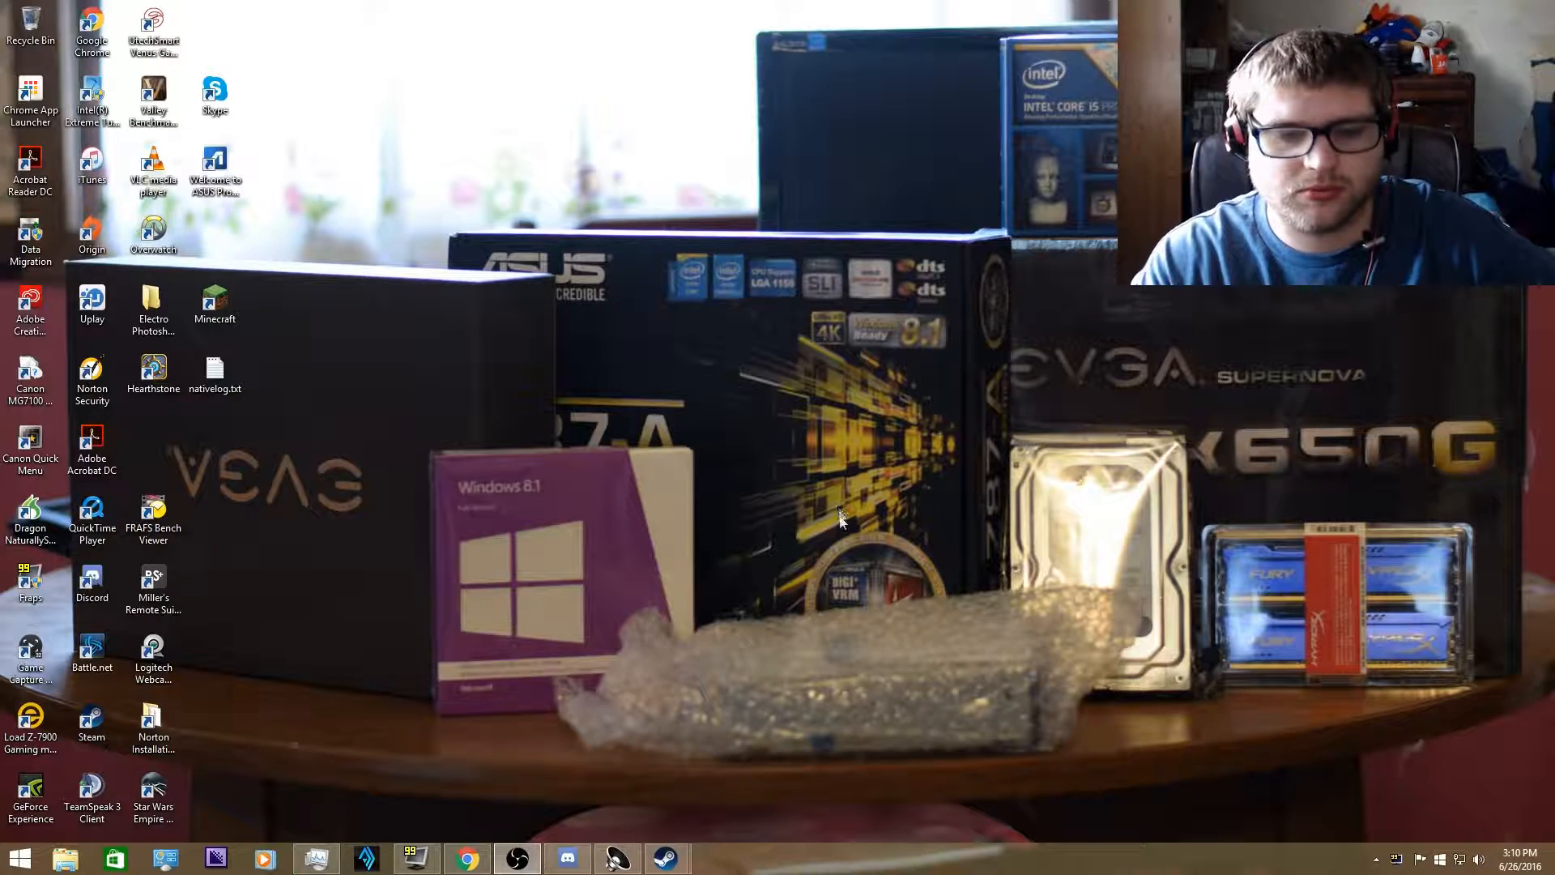
Review the Fraps benchmark recording settings and leave Fraps running in the background
click(417, 859)
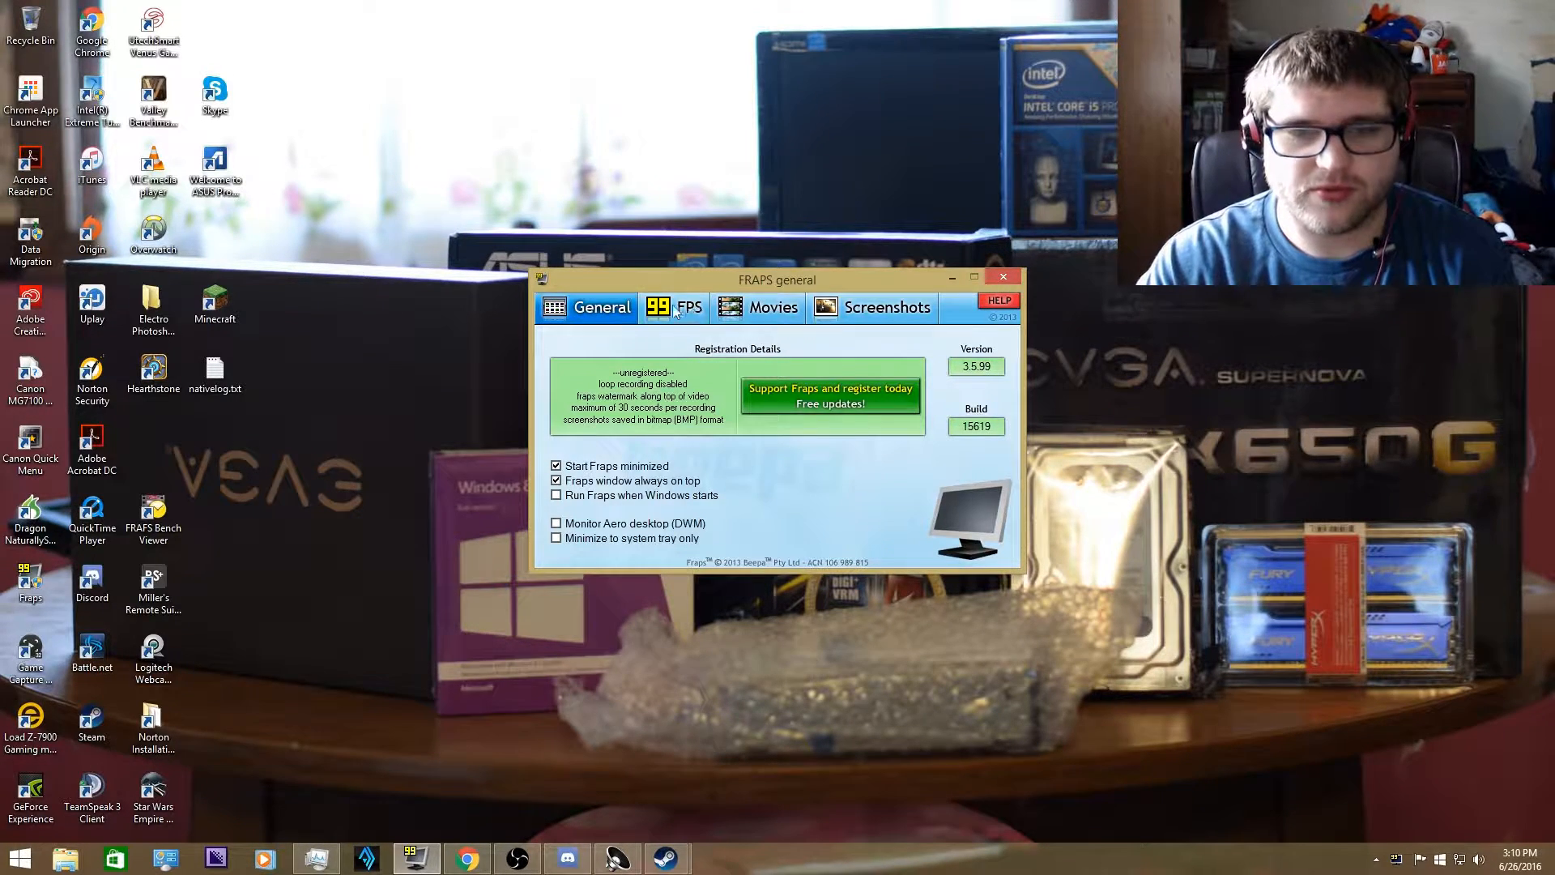
click(673, 306)
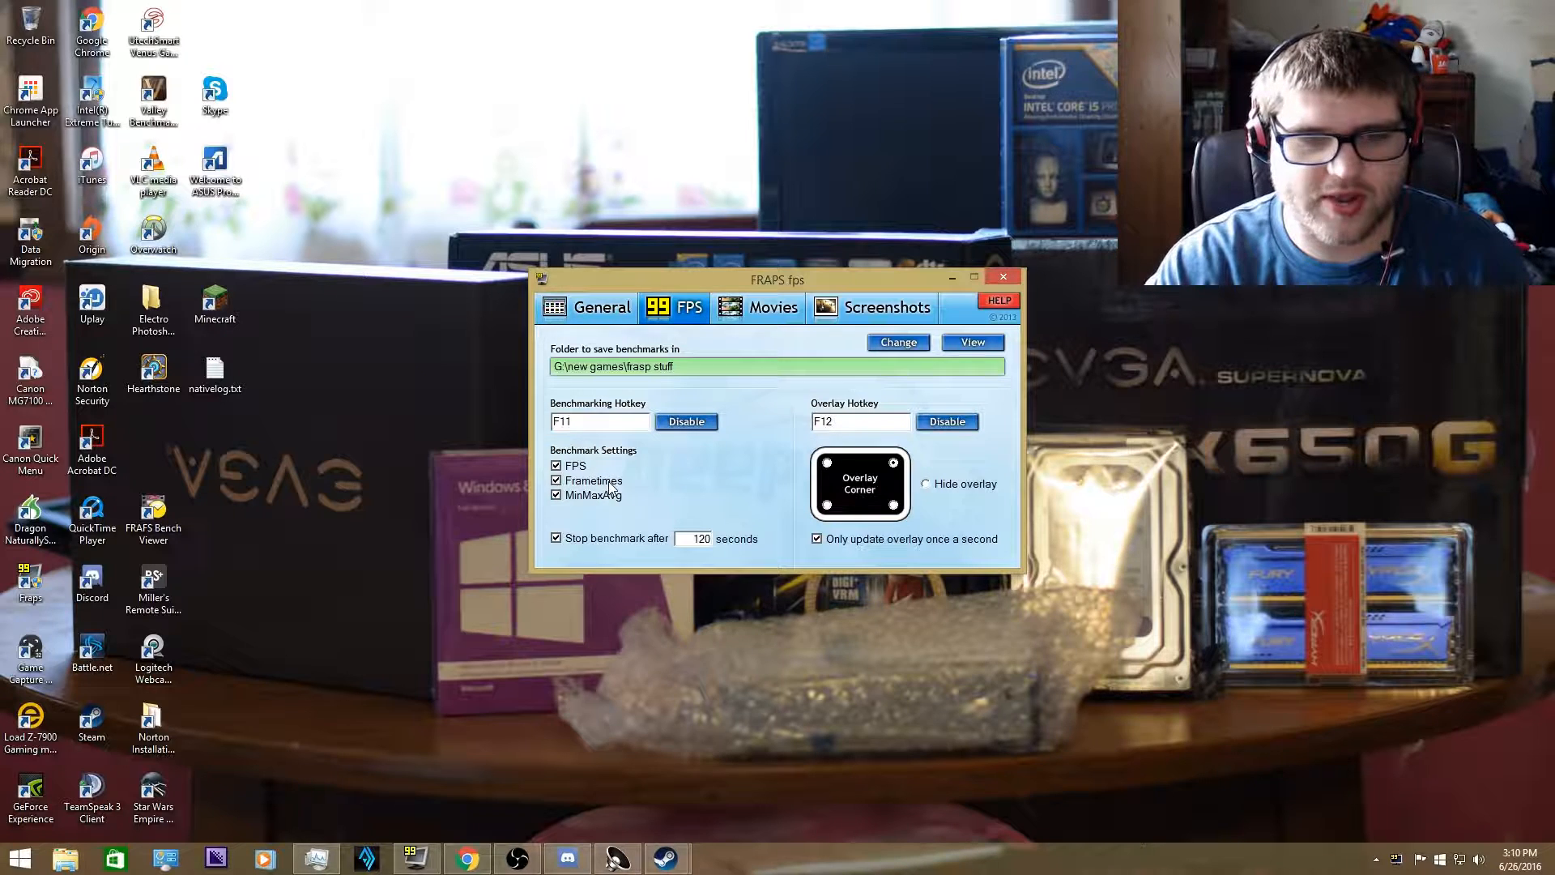
mouse_move(788, 502)
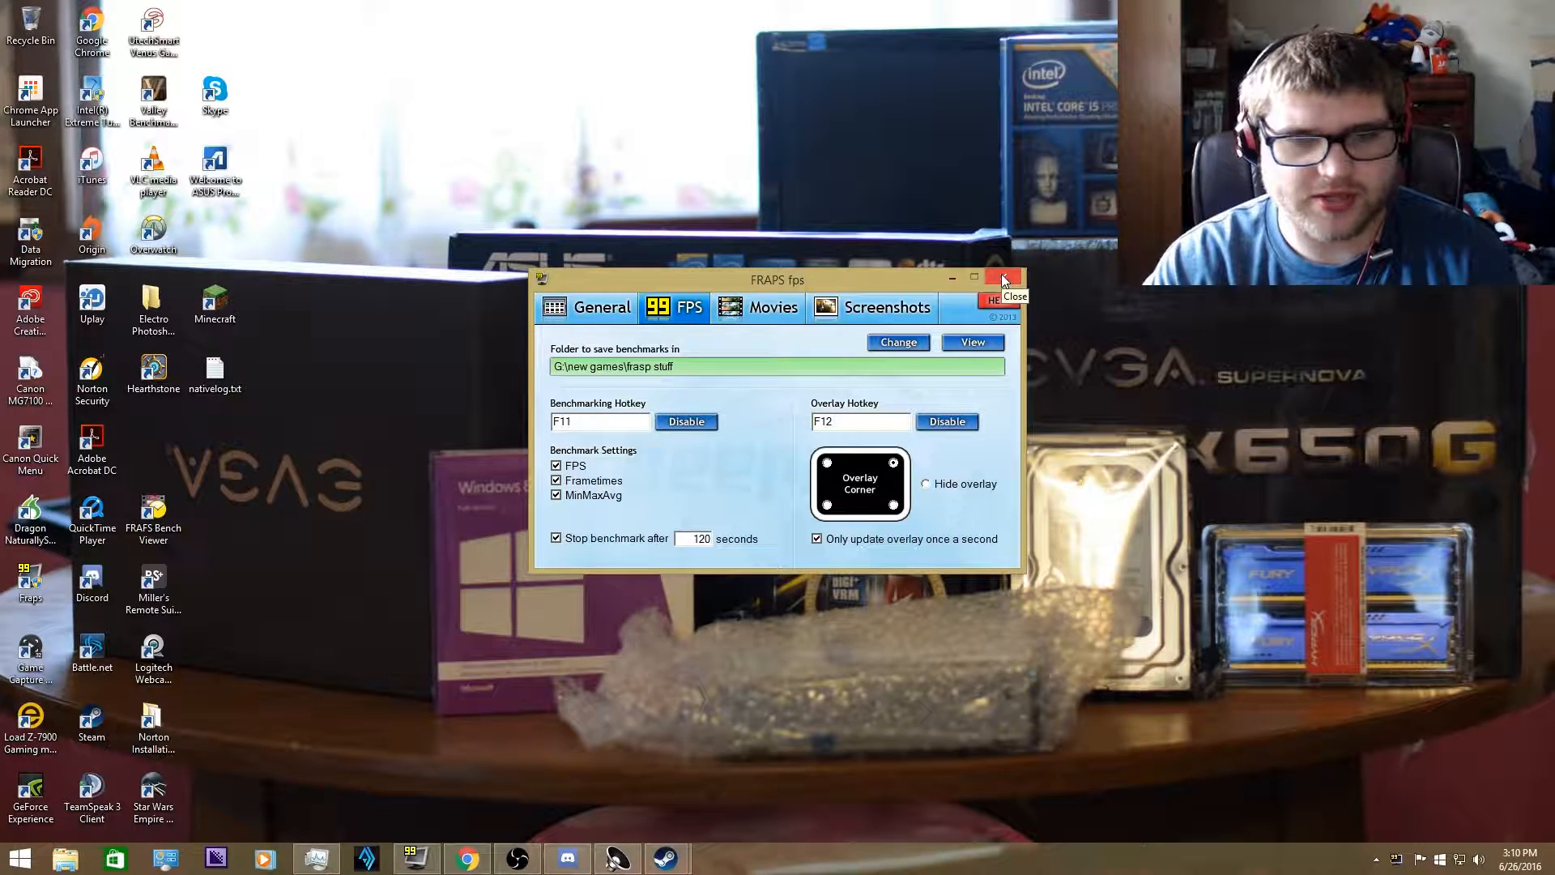
click(1002, 279)
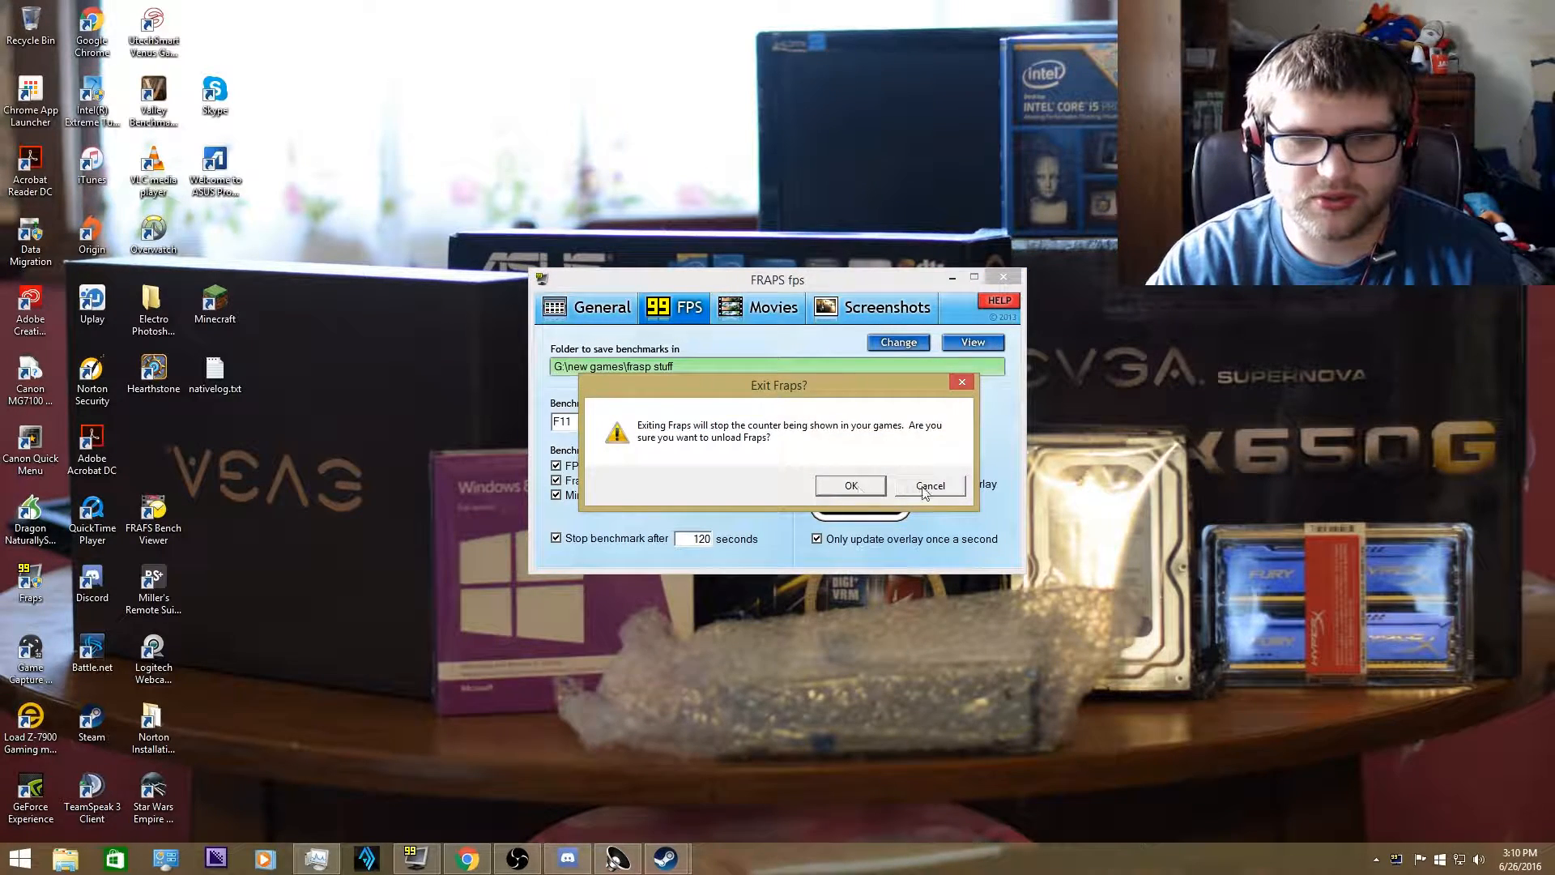
click(851, 485)
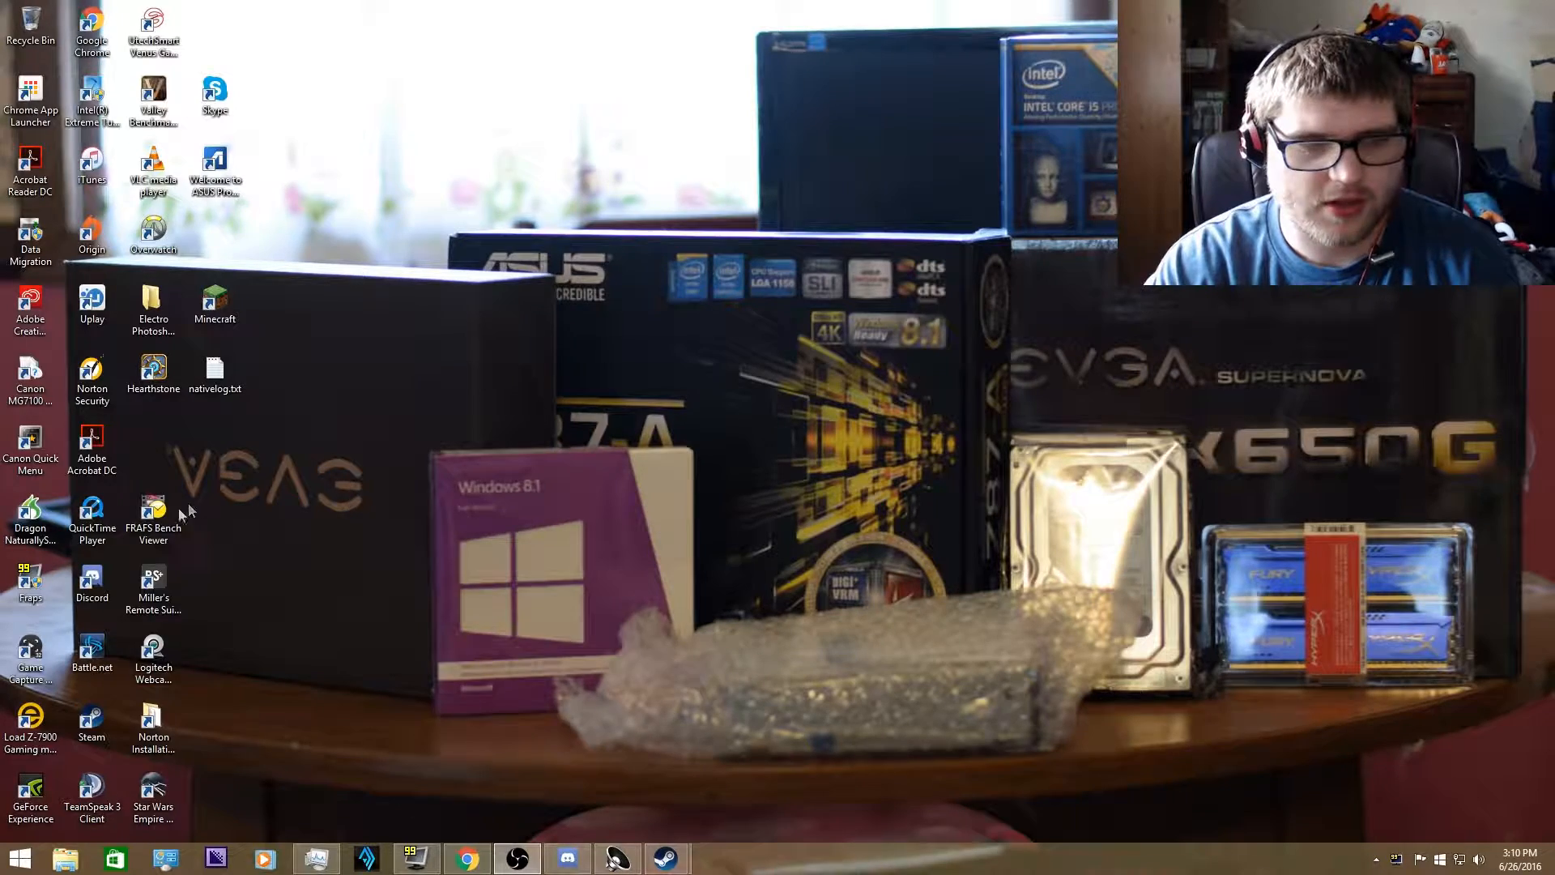
Bring up the empty FRAPS Bench Viewer alongside the folder of saved benchmarks
double_click(154, 513)
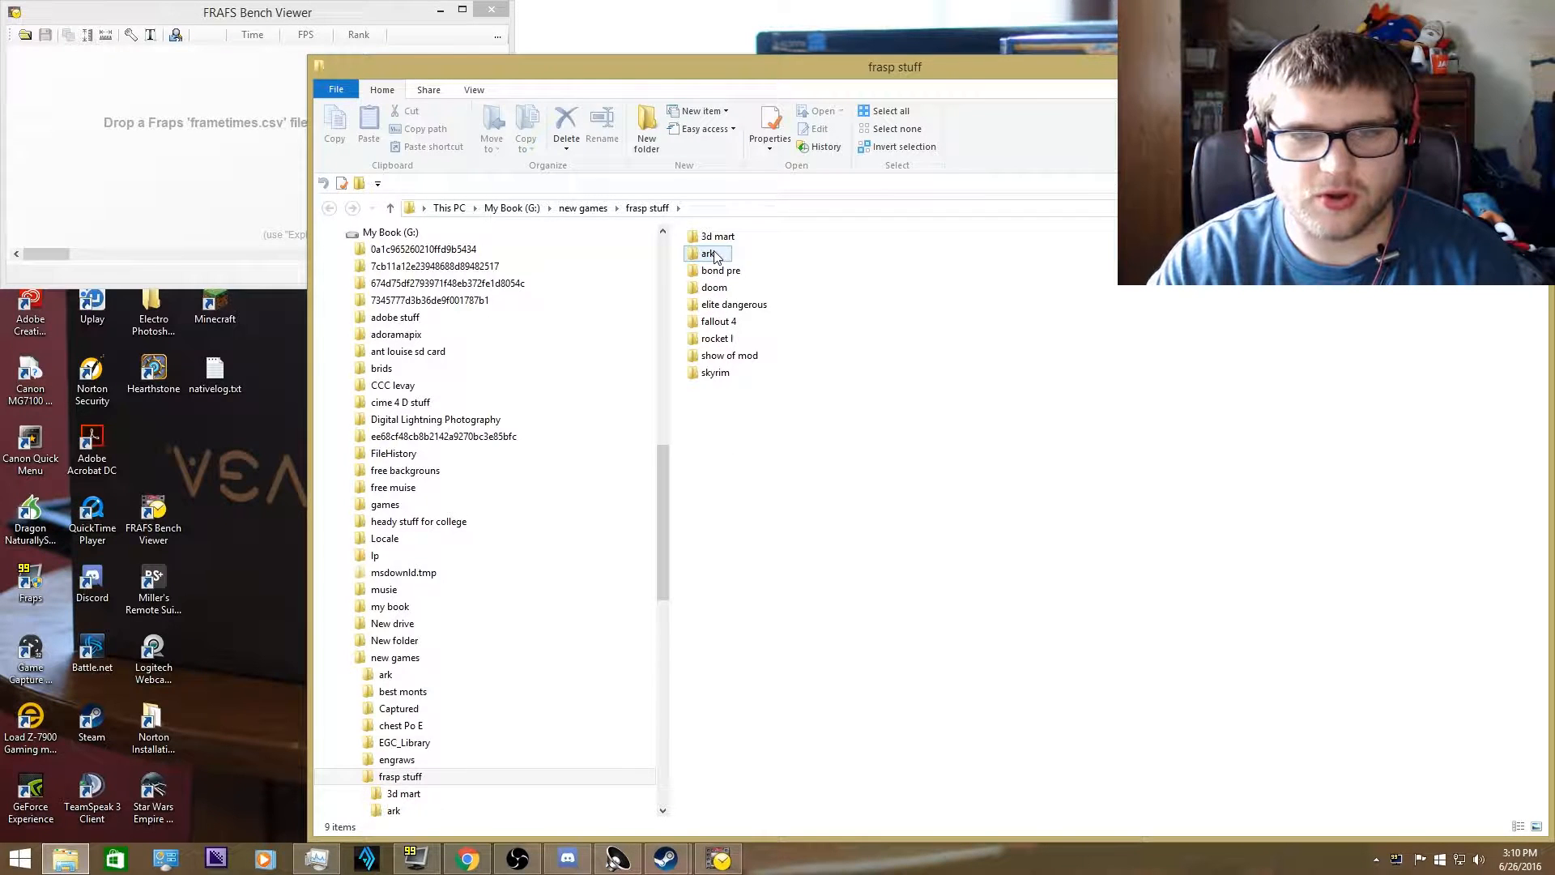
double_click(708, 254)
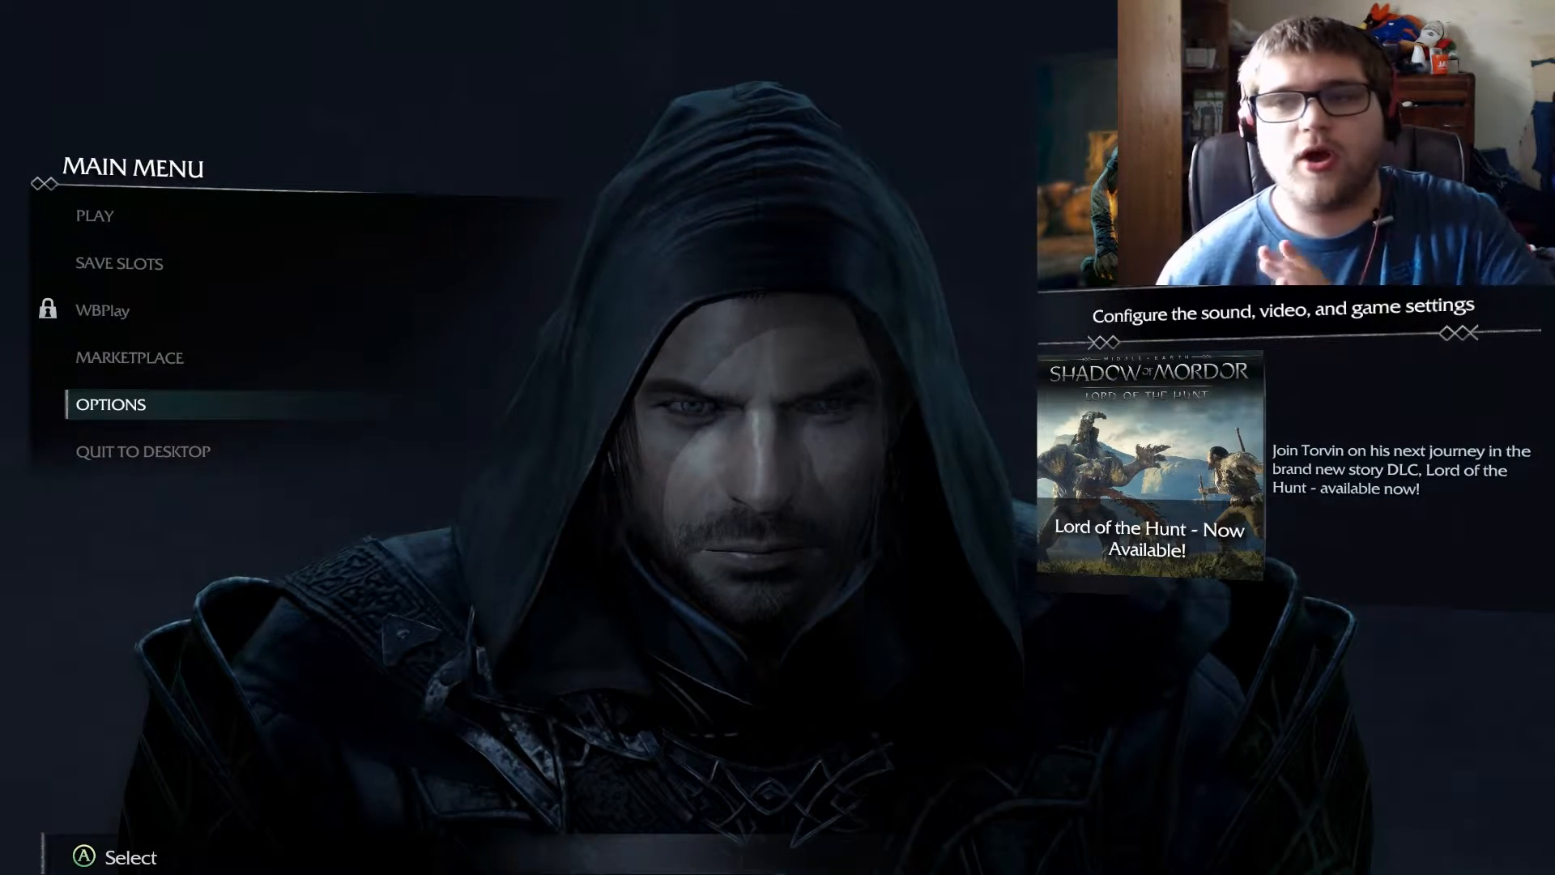
Start the built-in benchmark from Options, ending at 74.98 avg, 158.24 max, 40.64 min FPS
click(110, 404)
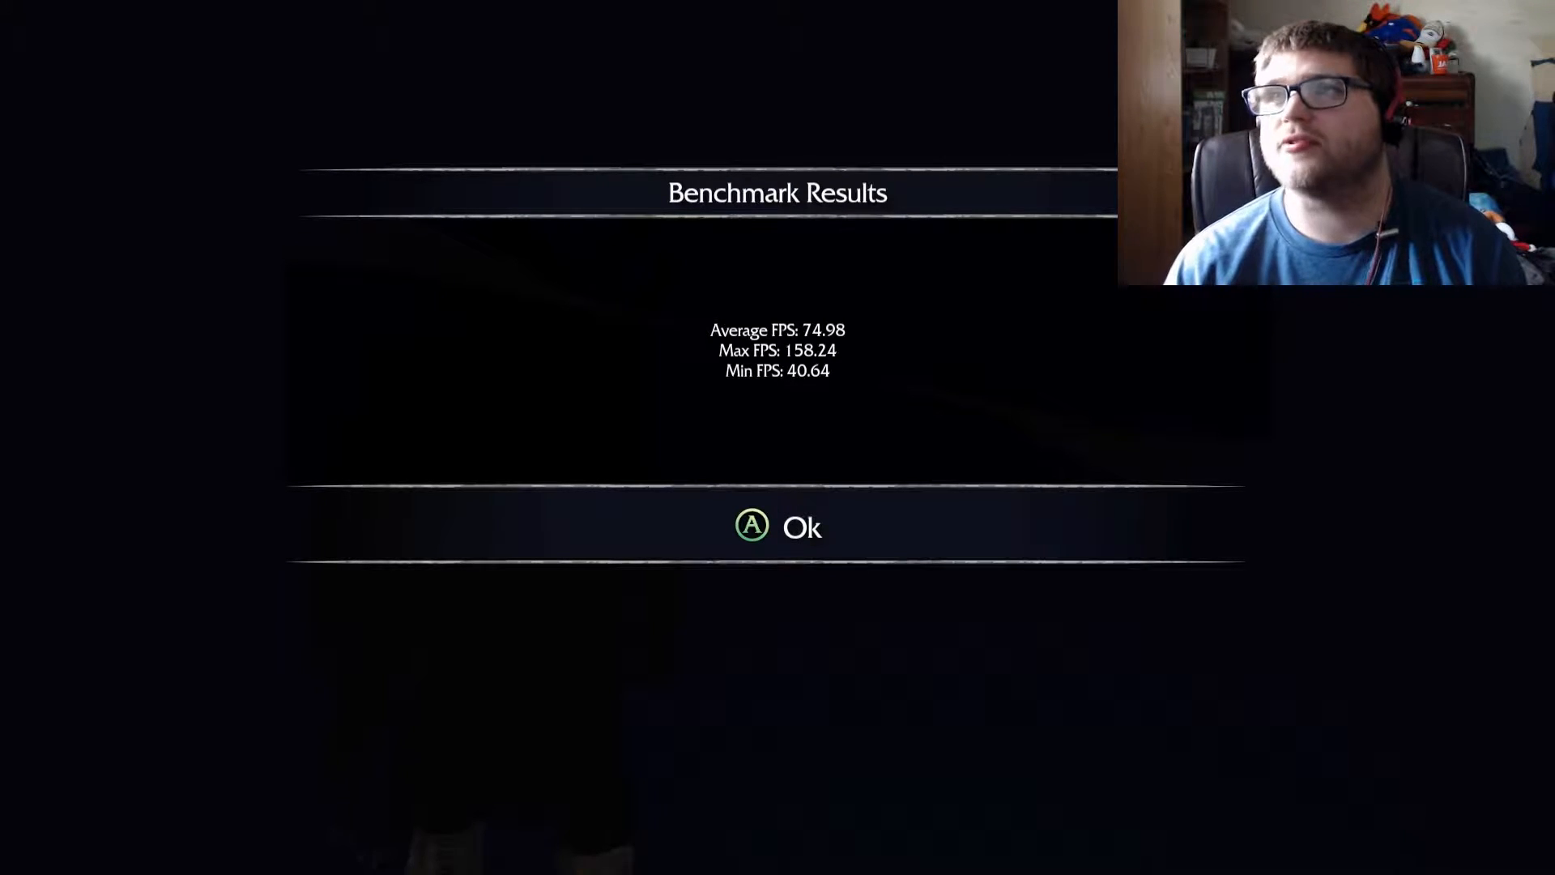
Dismiss the Benchmark Results screen and quit Shadow of Mordor to the desktop
click(776, 525)
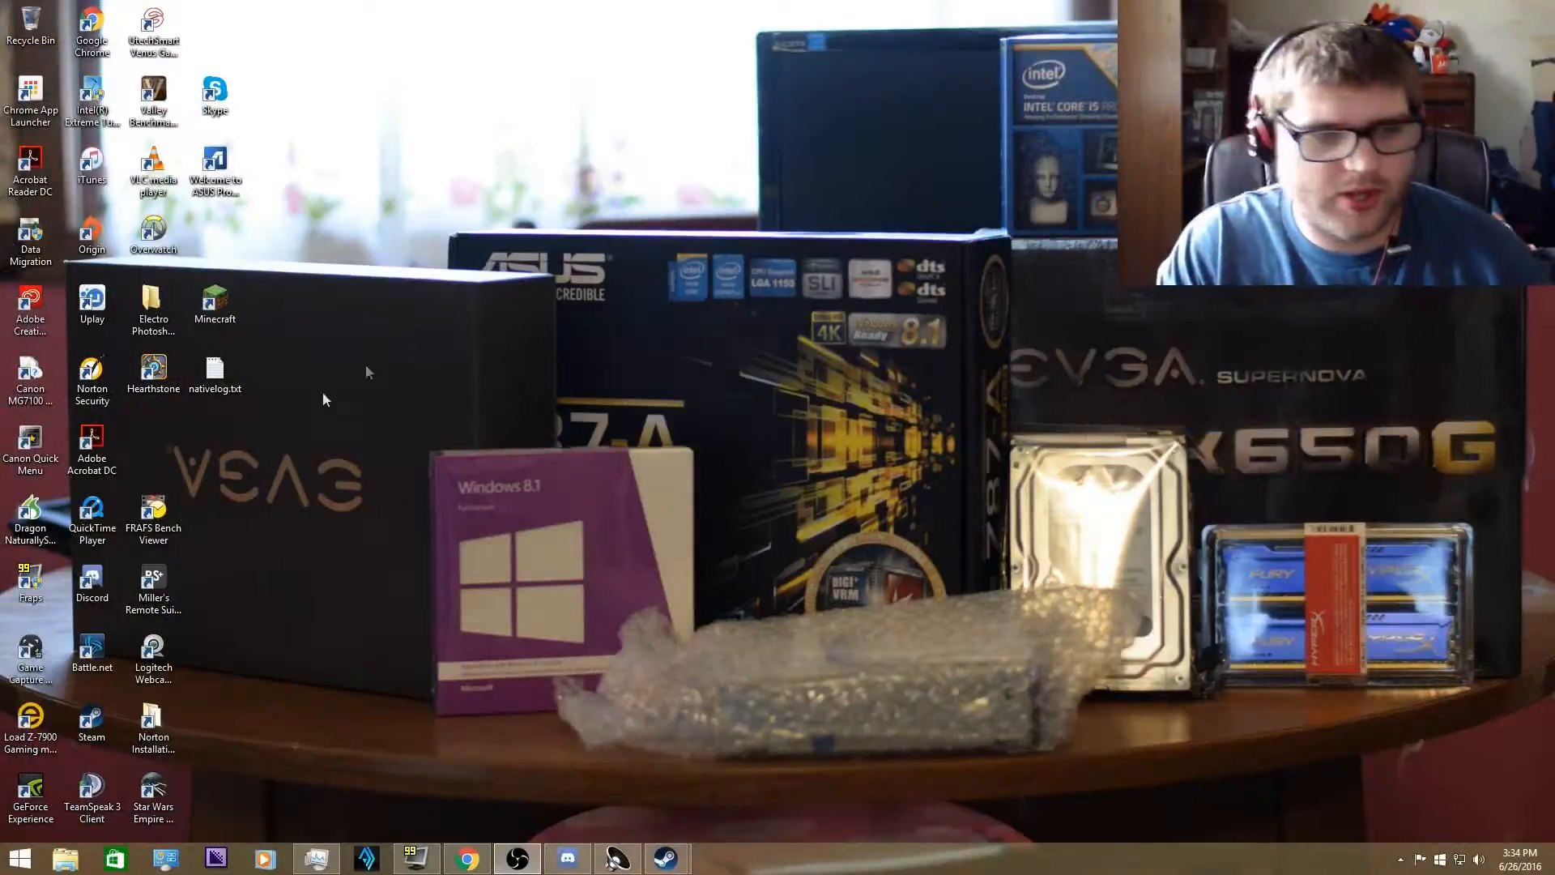
mouse_move(293, 518)
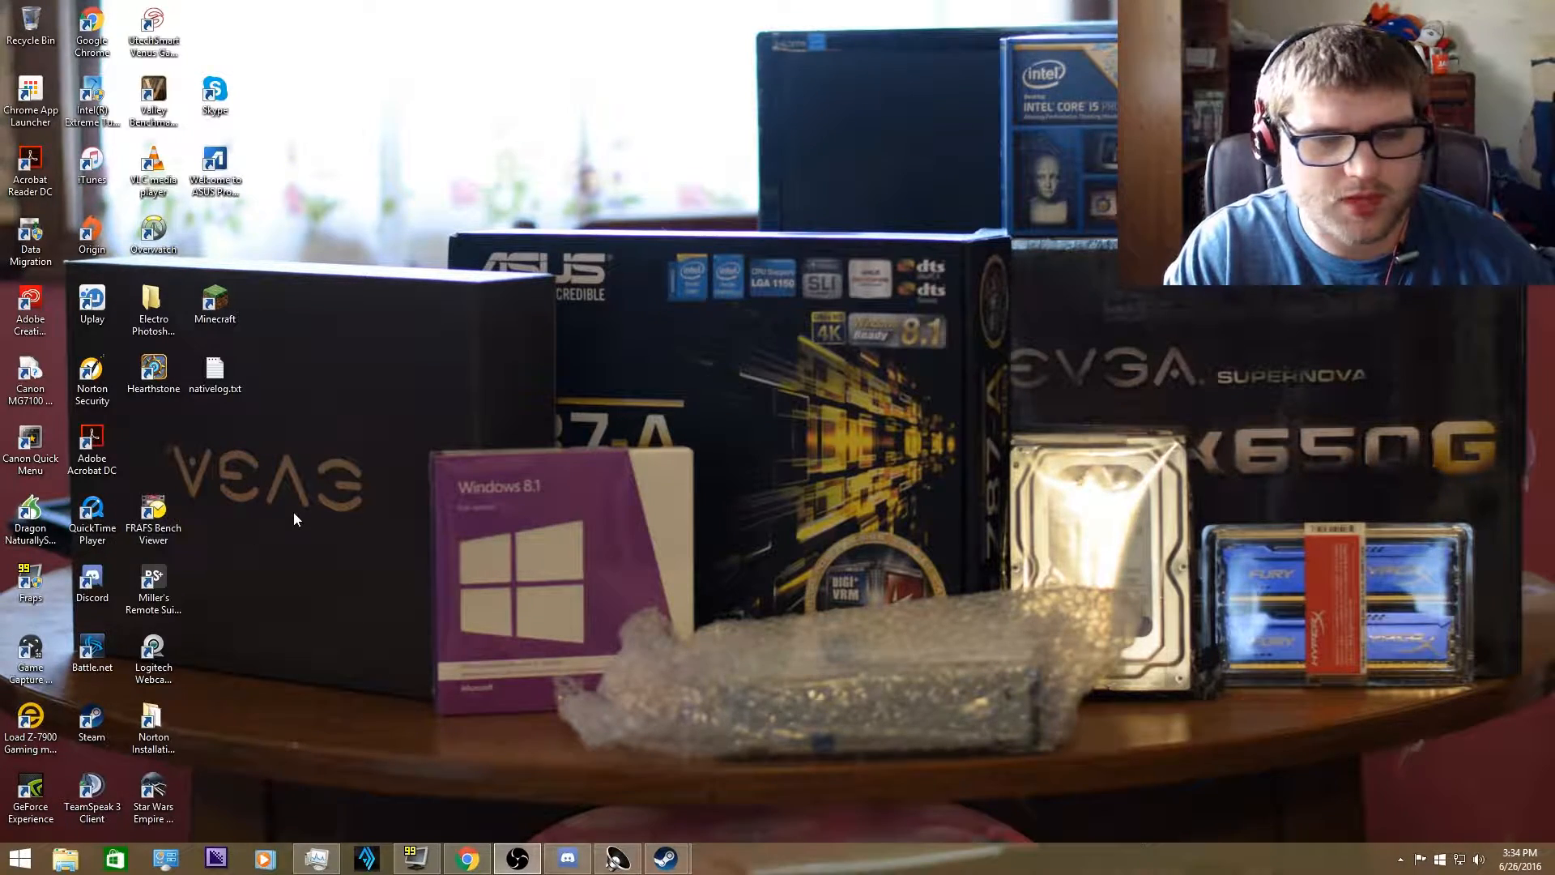
double_click(153, 514)
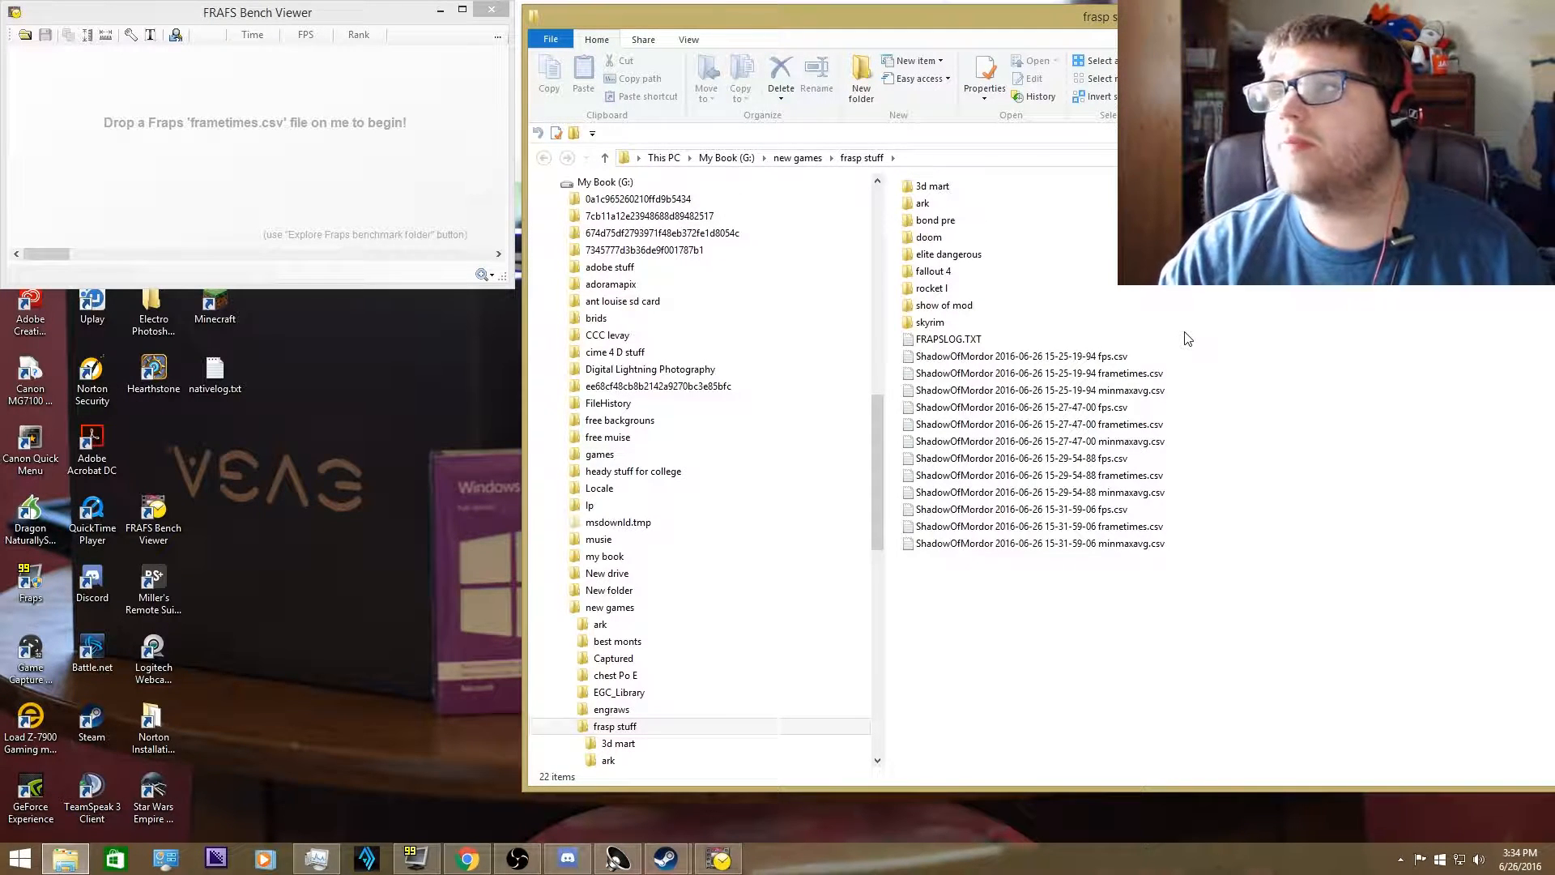
click(1040, 390)
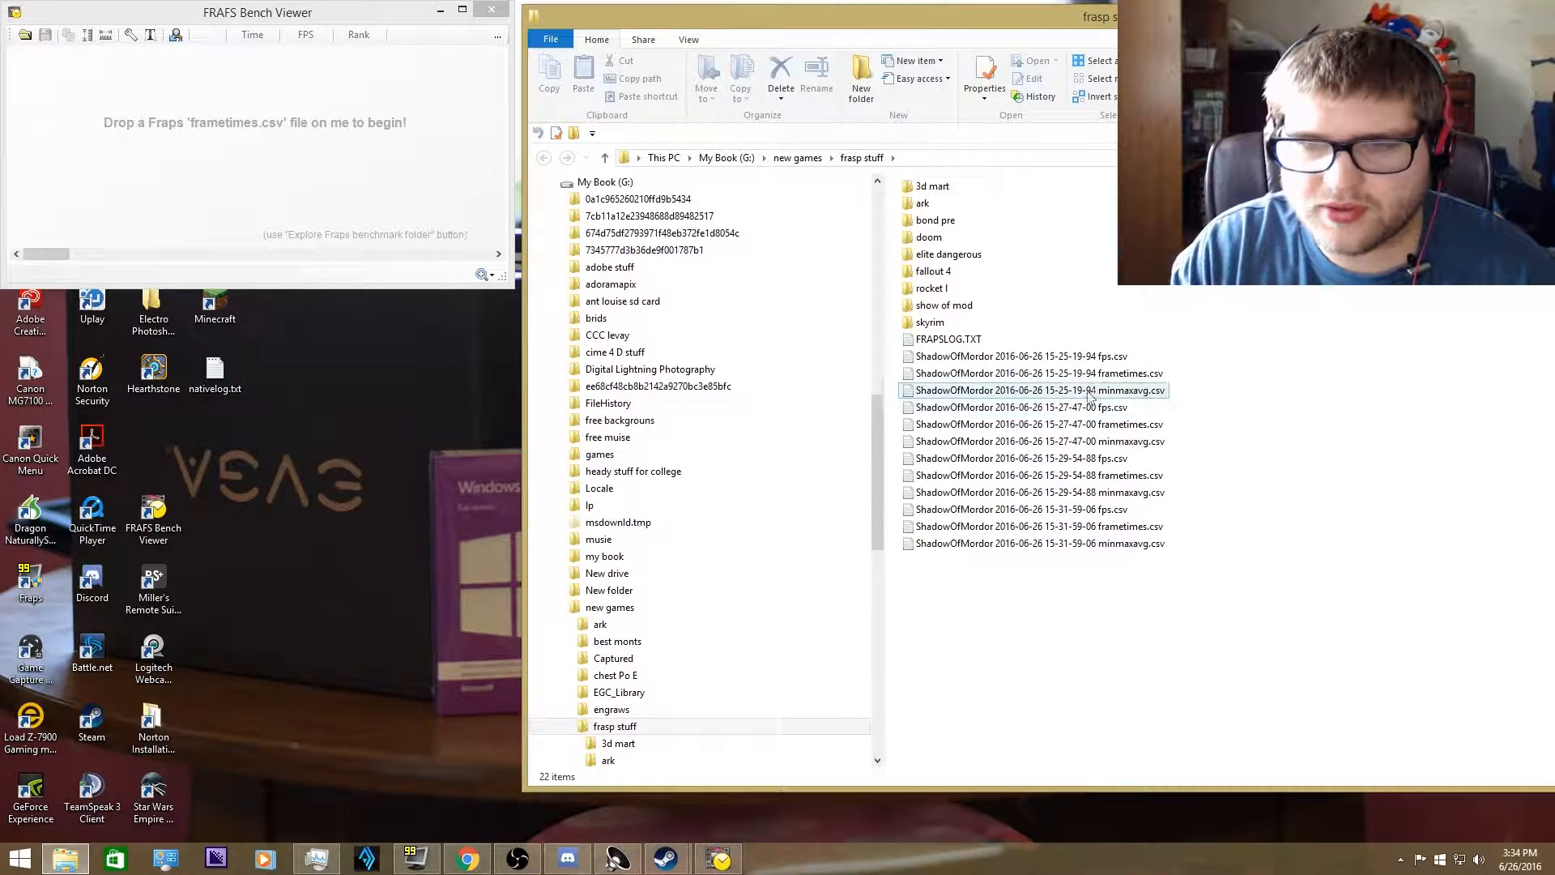
click(1038, 373)
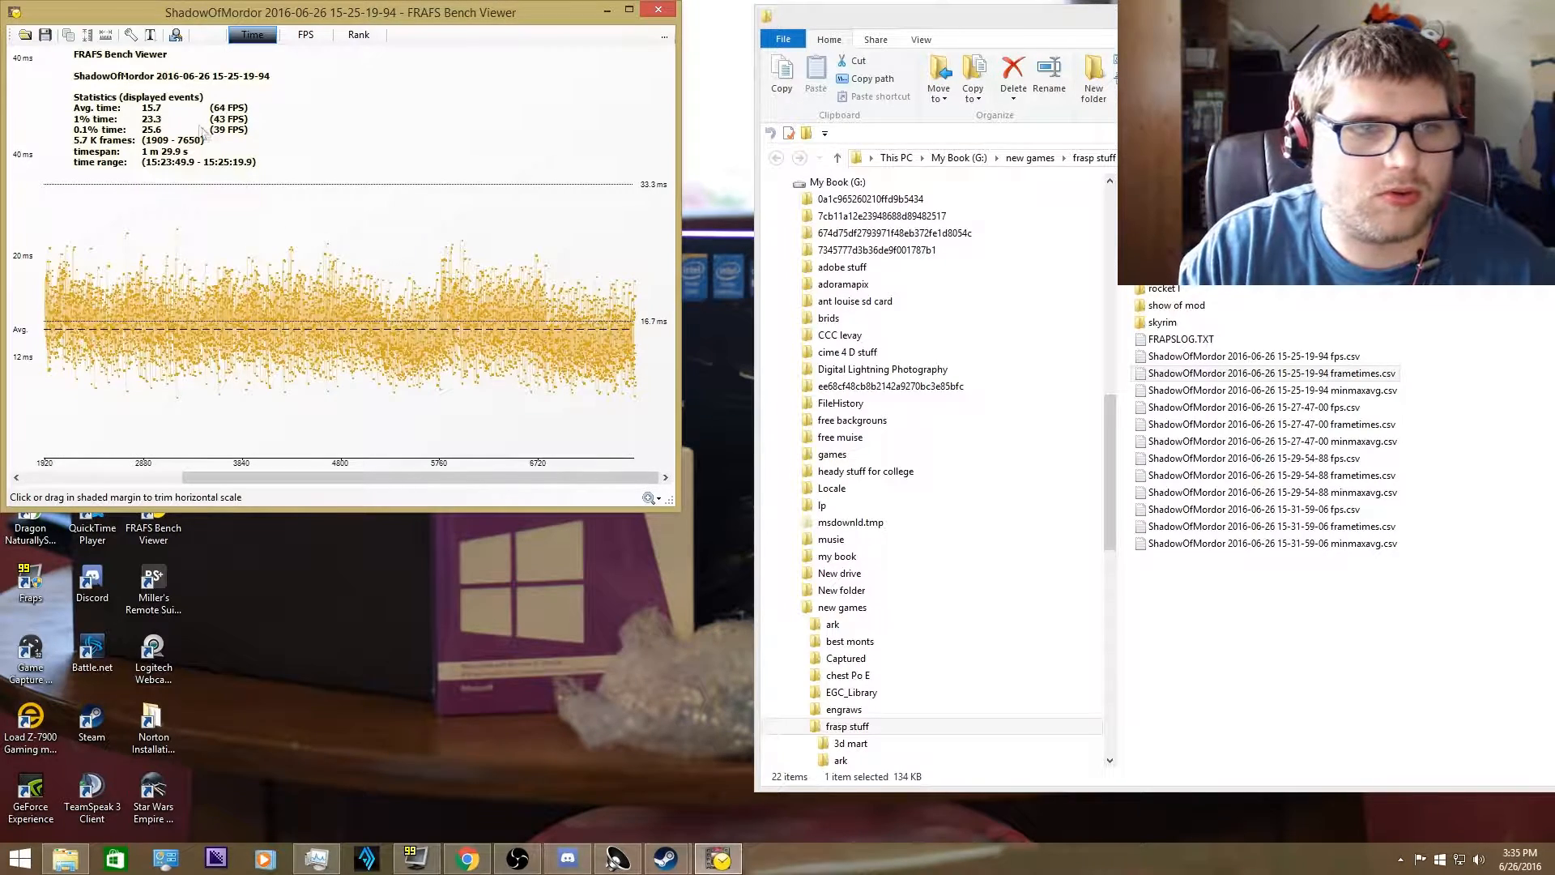
Shorten the graph window and load the 15-27-47-00 and 15-31-59-06 runs' frametimes
click(649, 497)
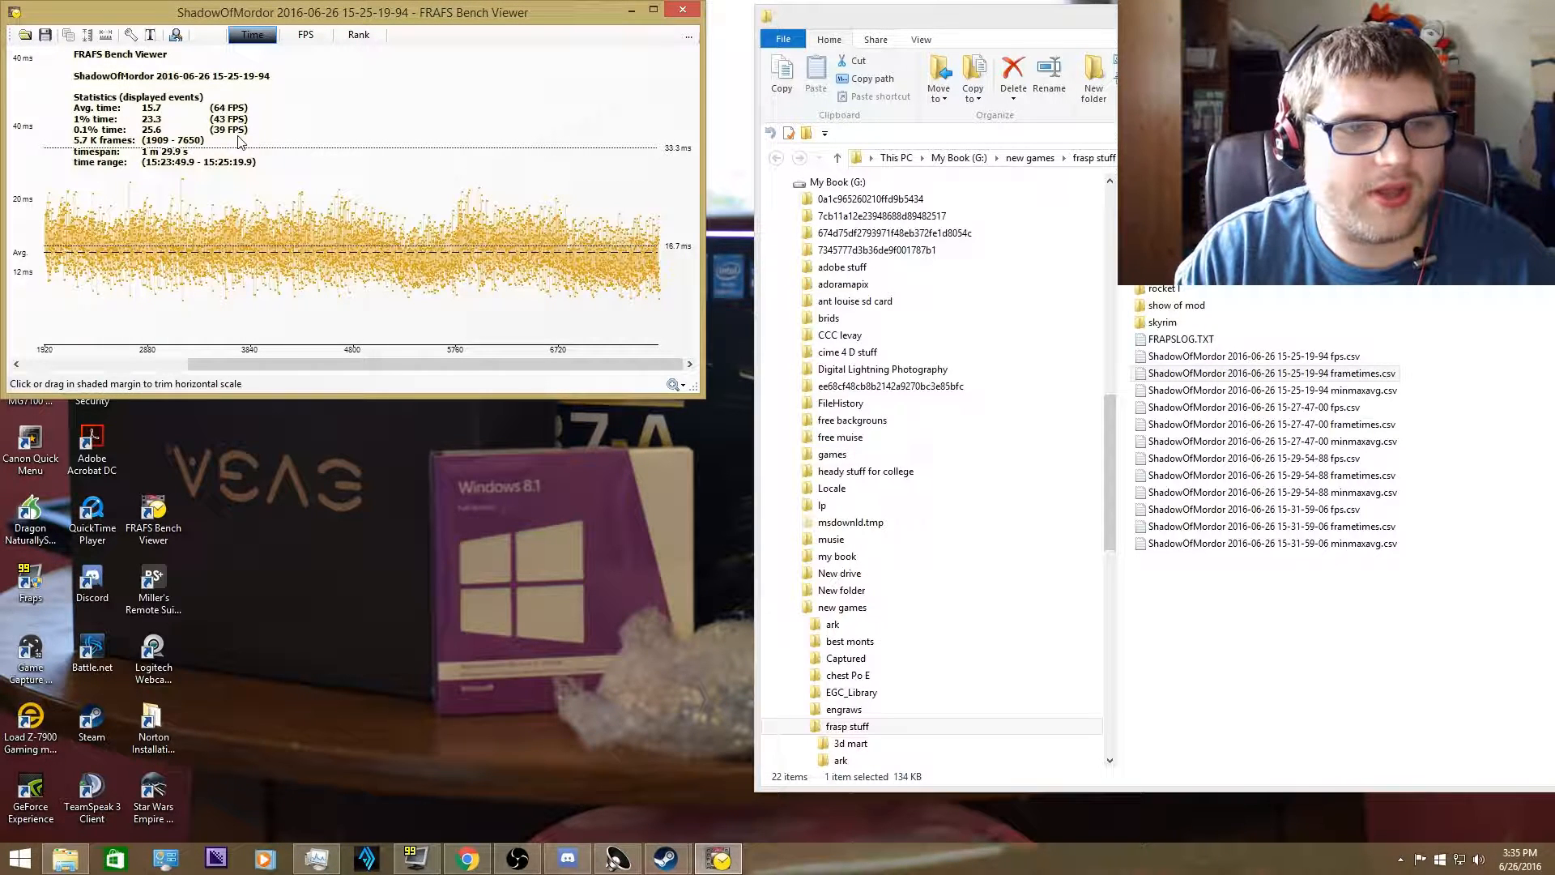
click(1273, 441)
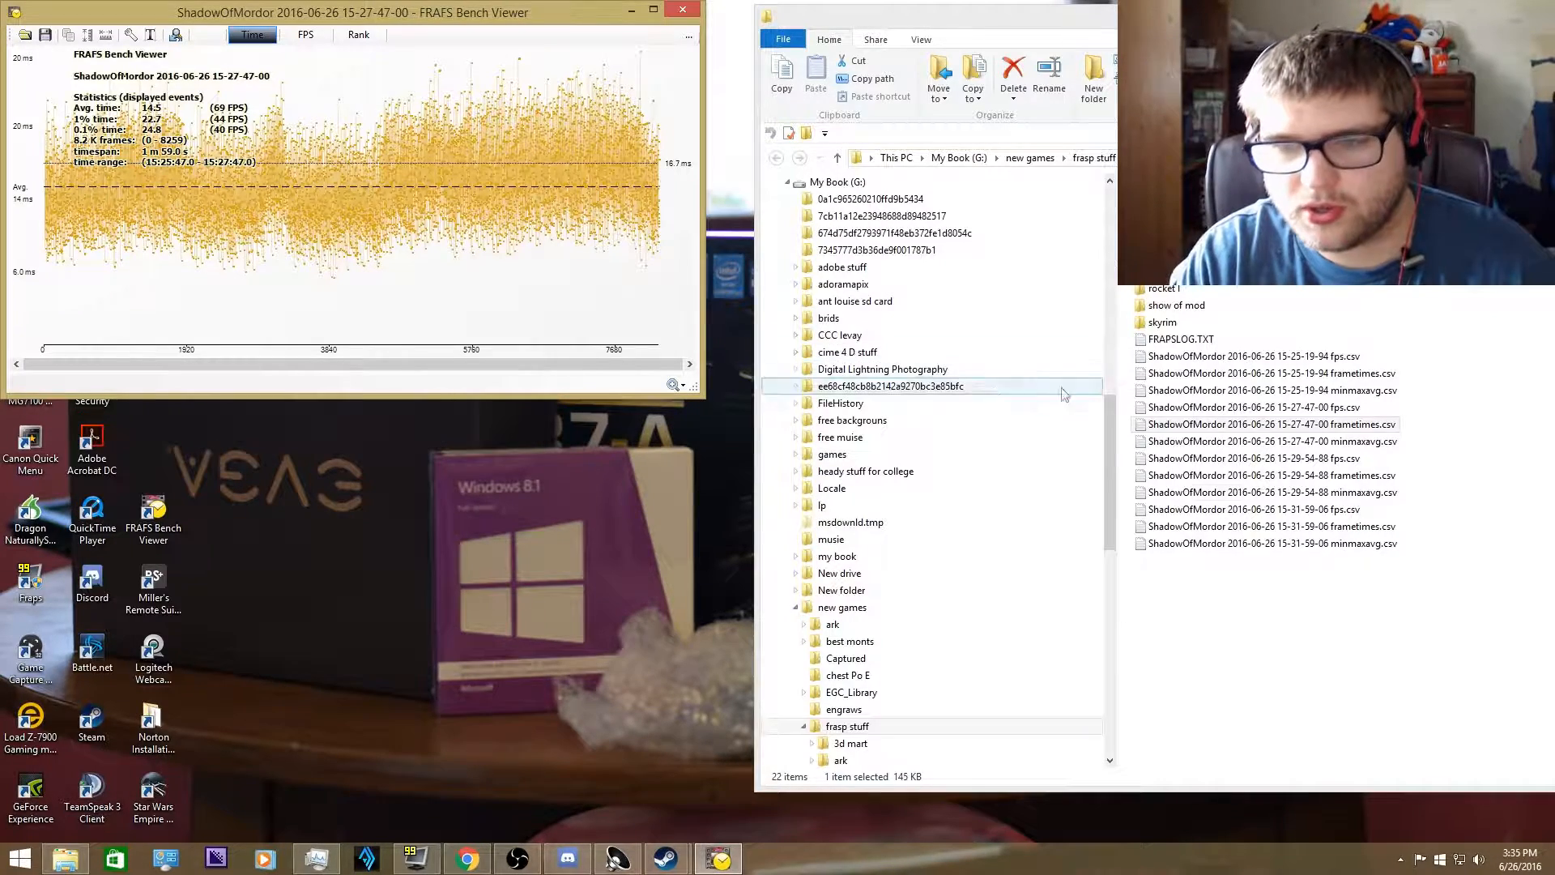
double_click(1270, 475)
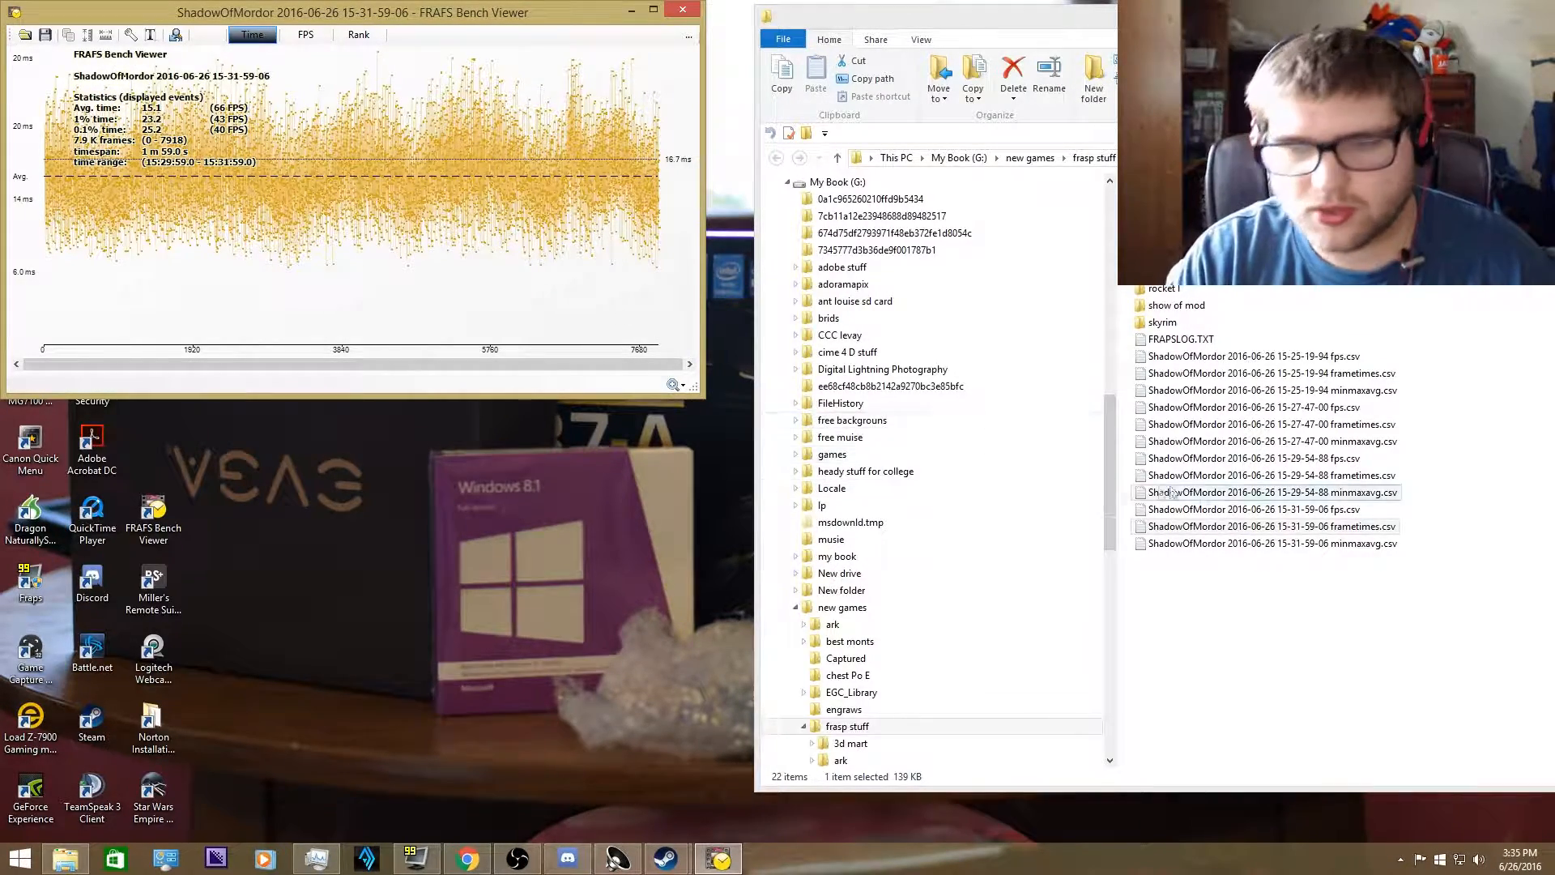
Load the 15-29-54-88 run's frametimes graph for the final comparison
click(1270, 474)
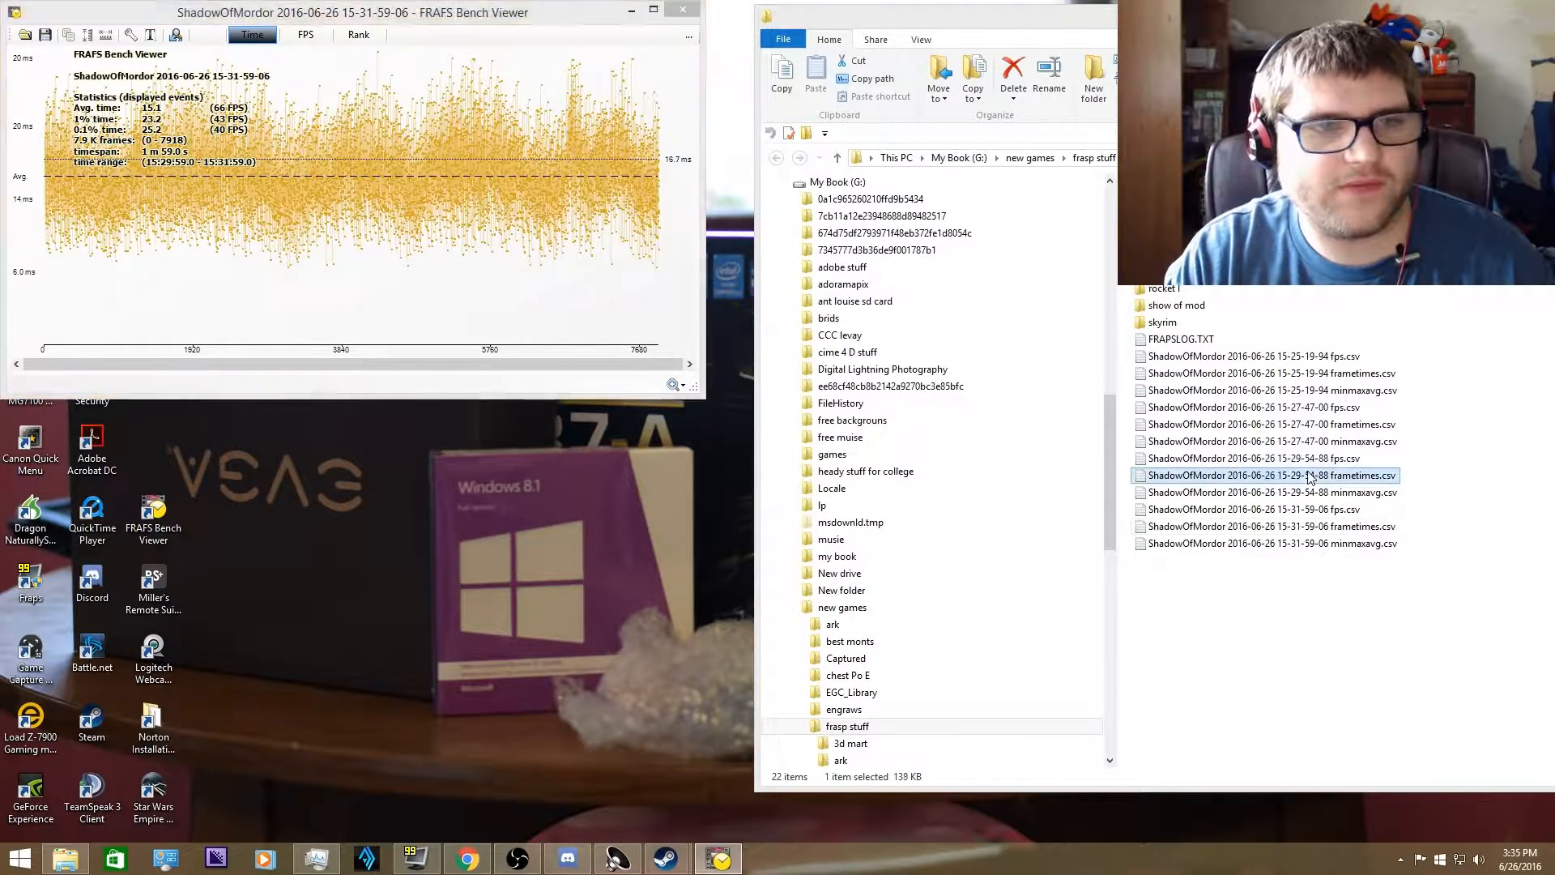
double_click(1254, 459)
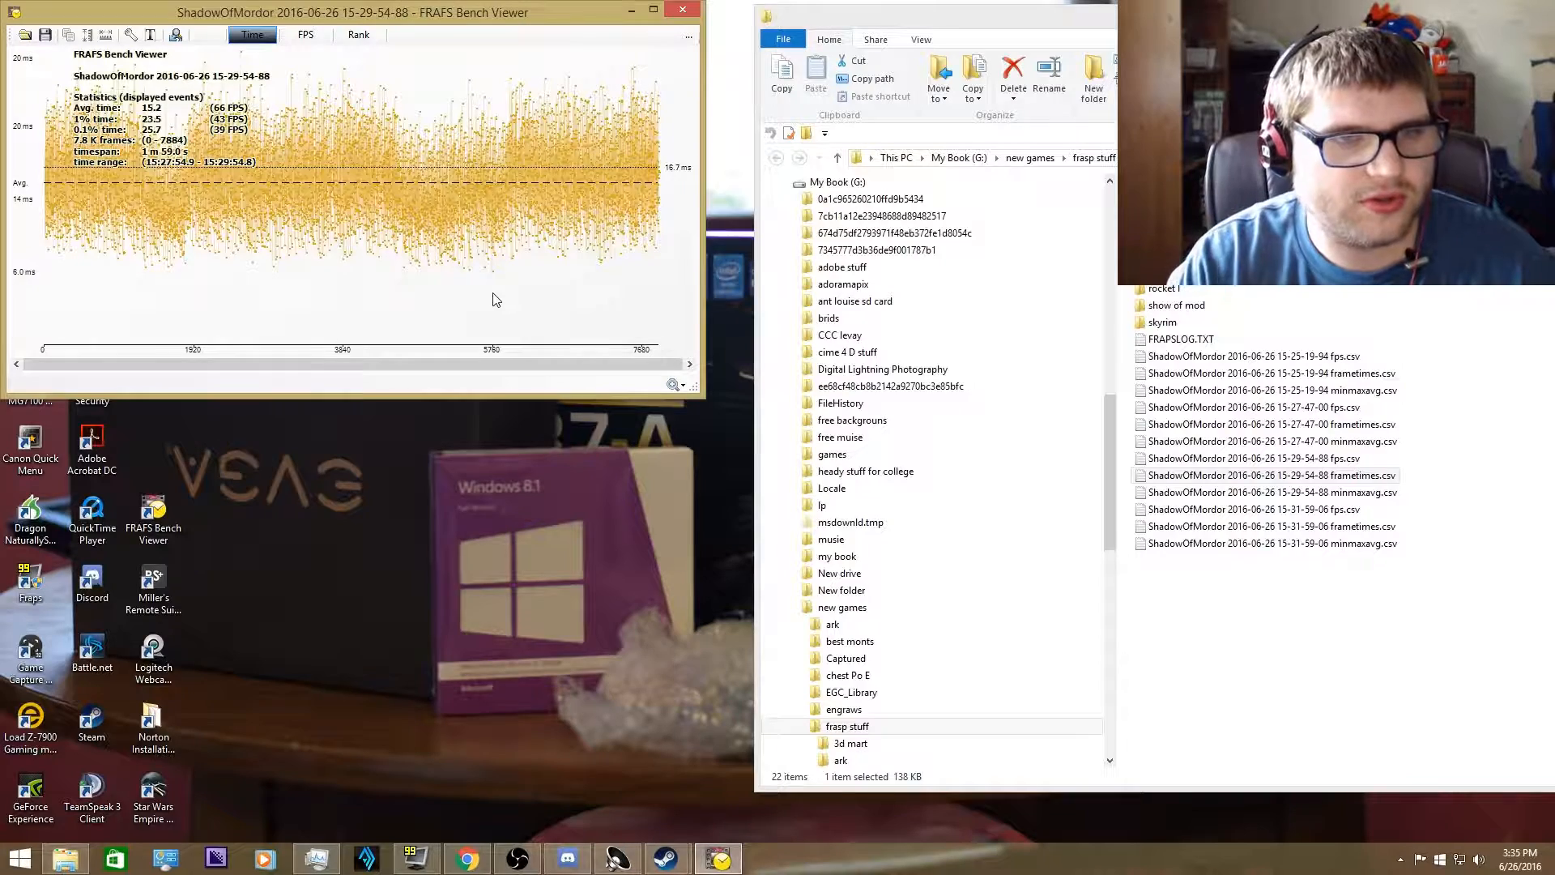